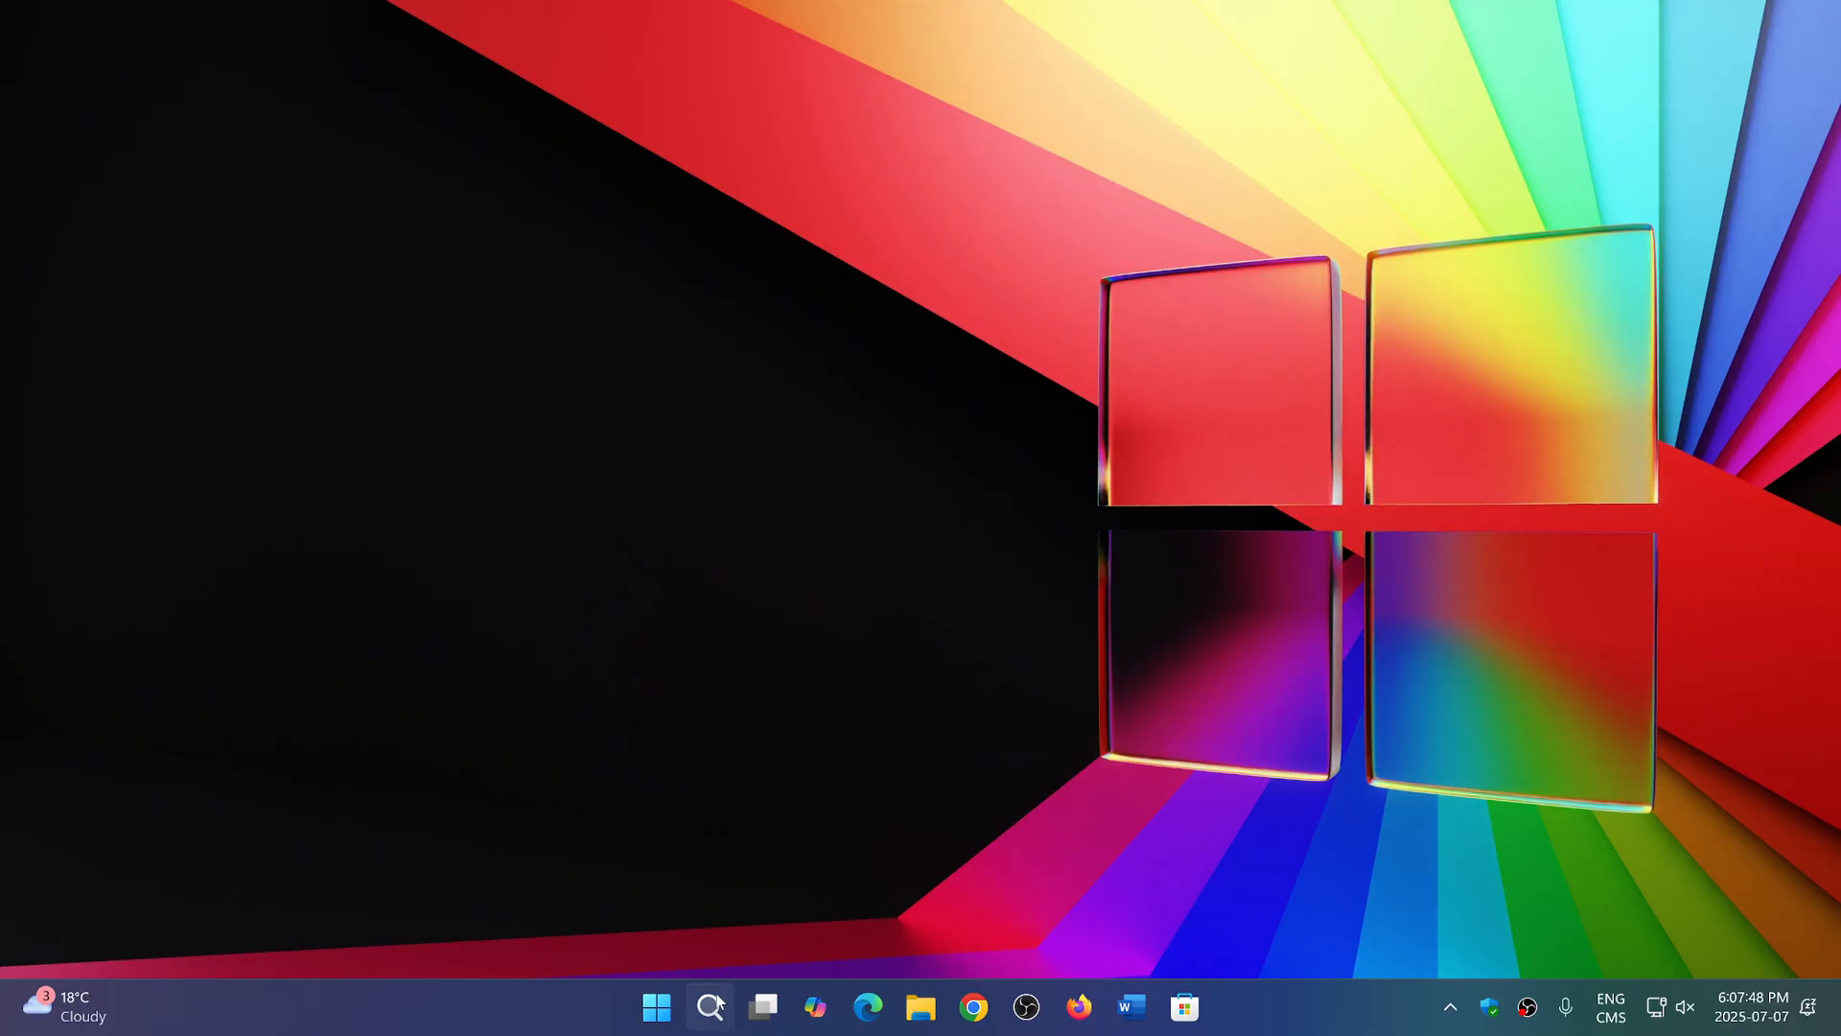
# - Search Windows for "note" to find and launch Notepad
pyautogui.click(710, 1006)
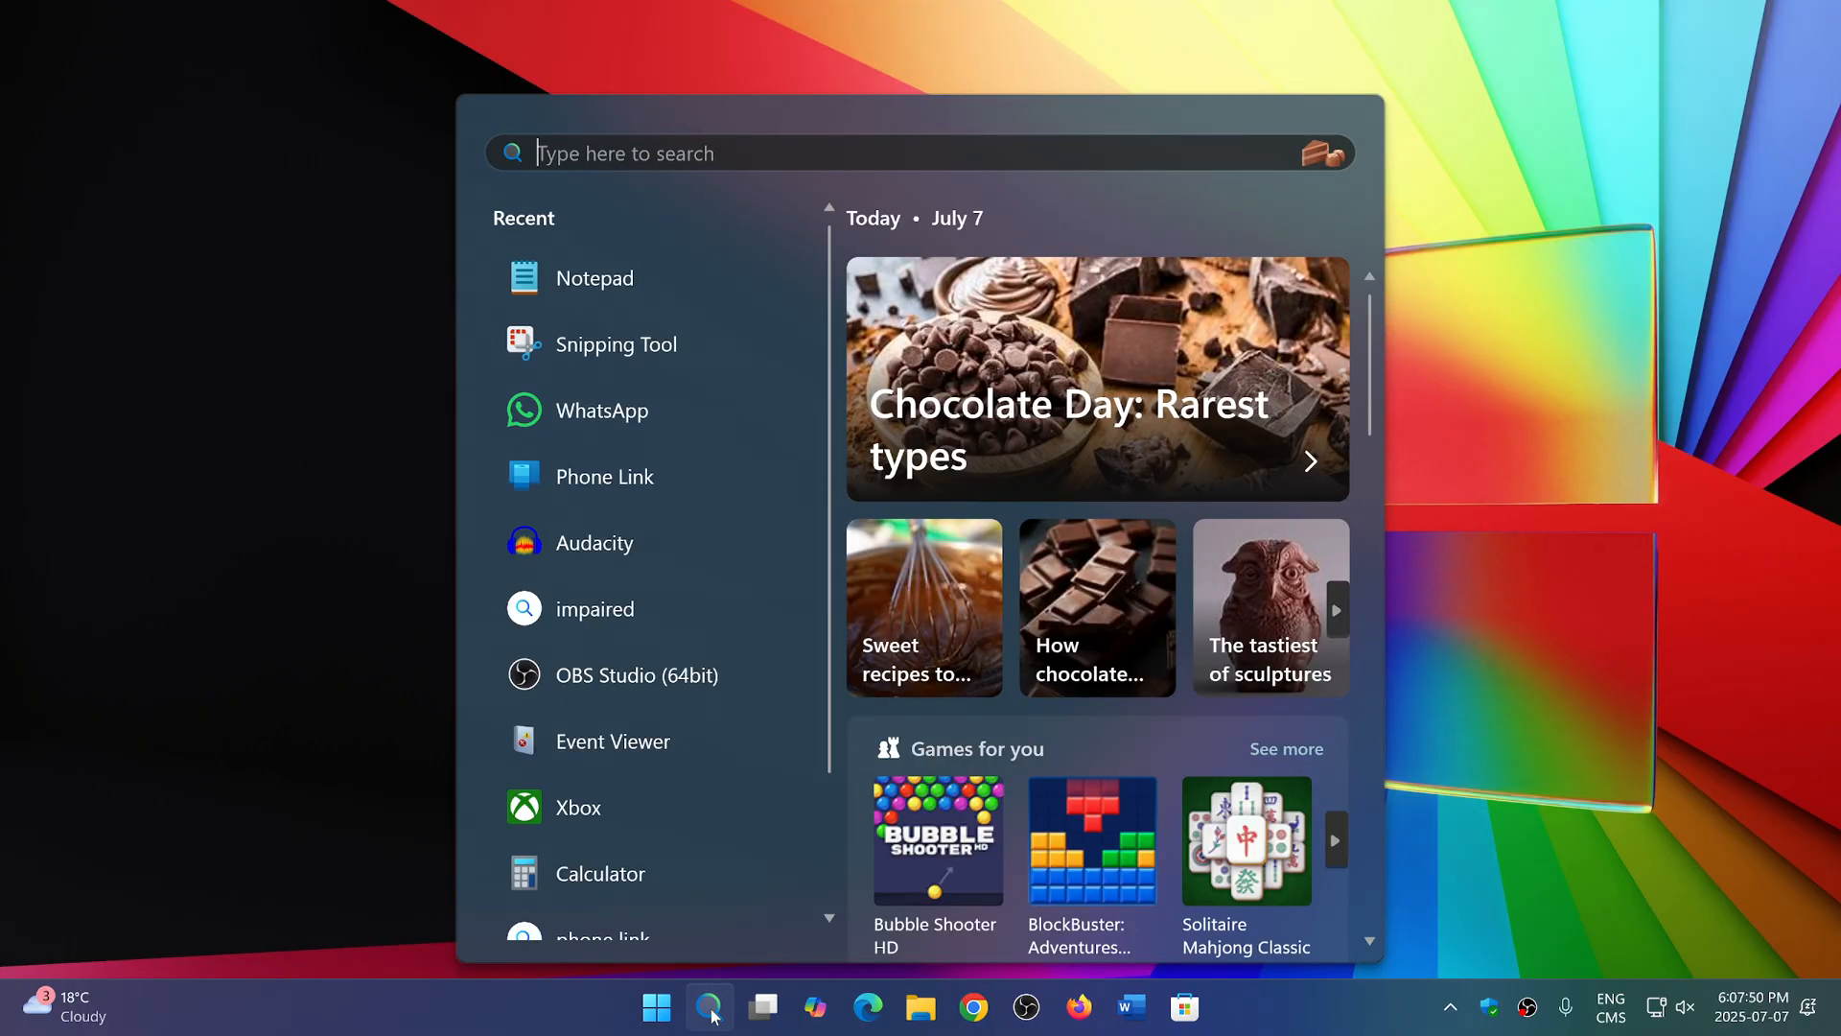
pyautogui.write('note')
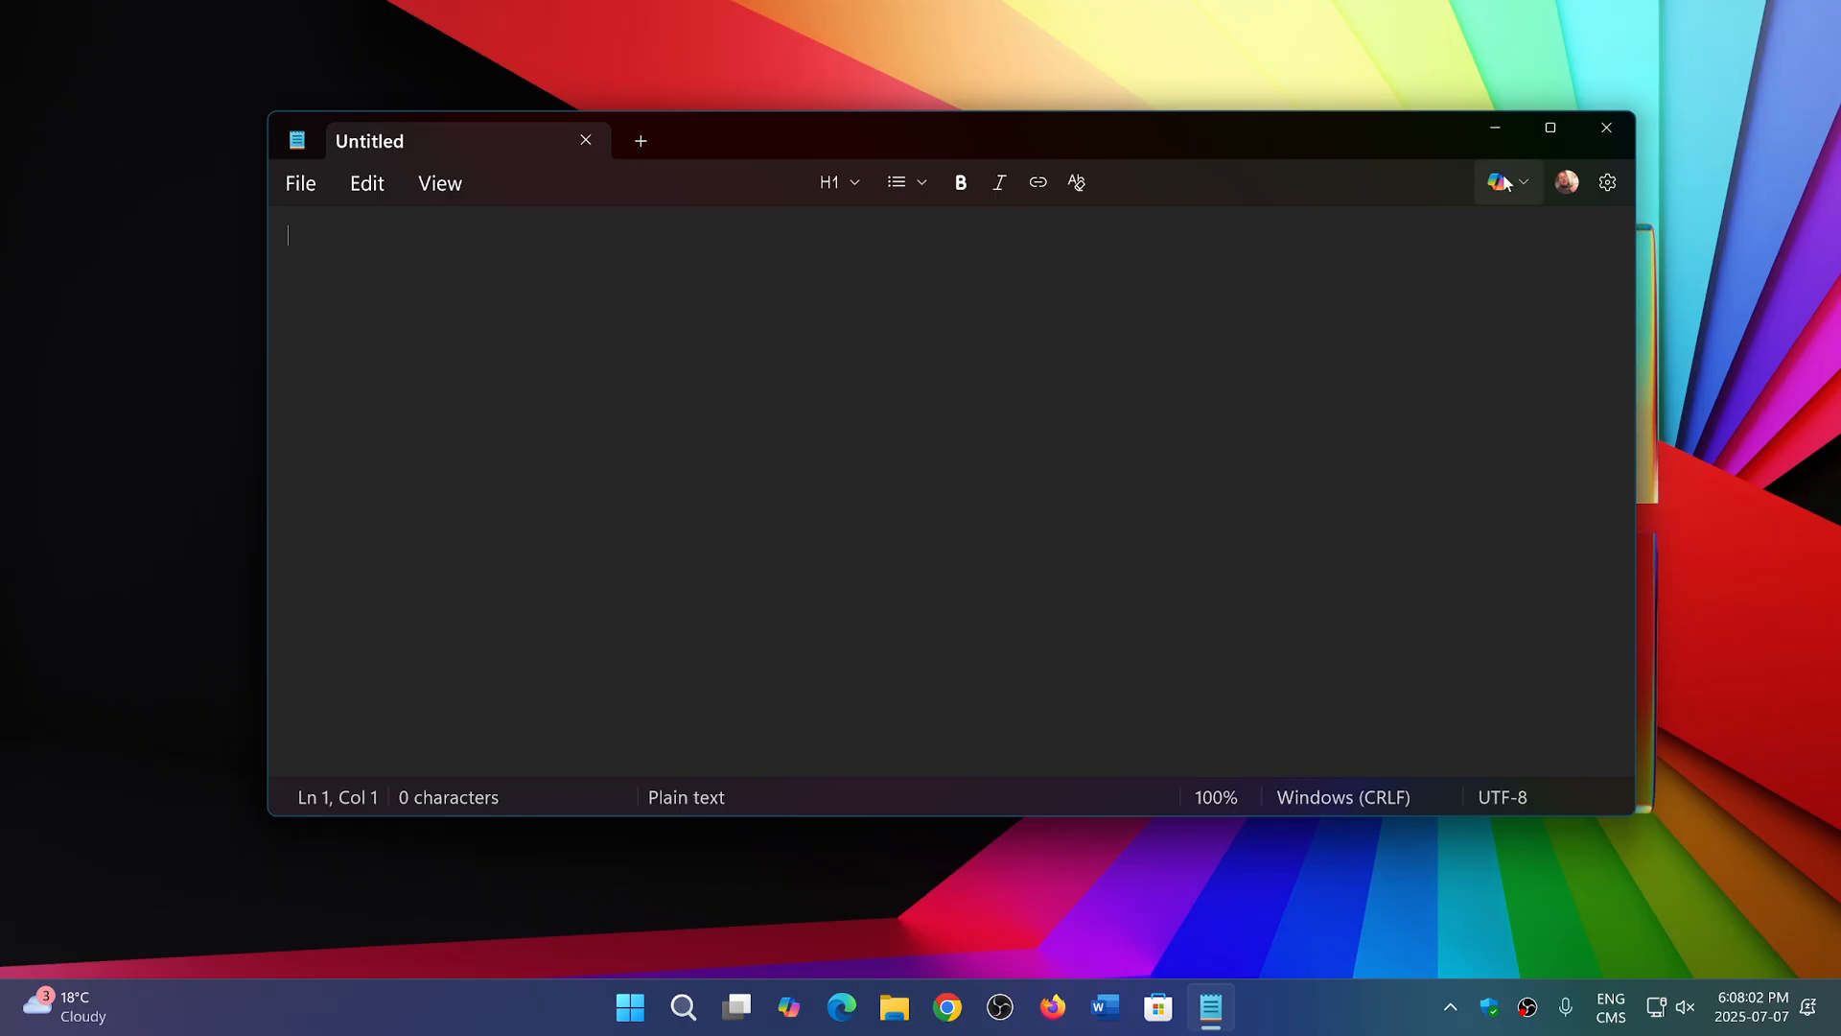
pyautogui.moveTo(1523, 189)
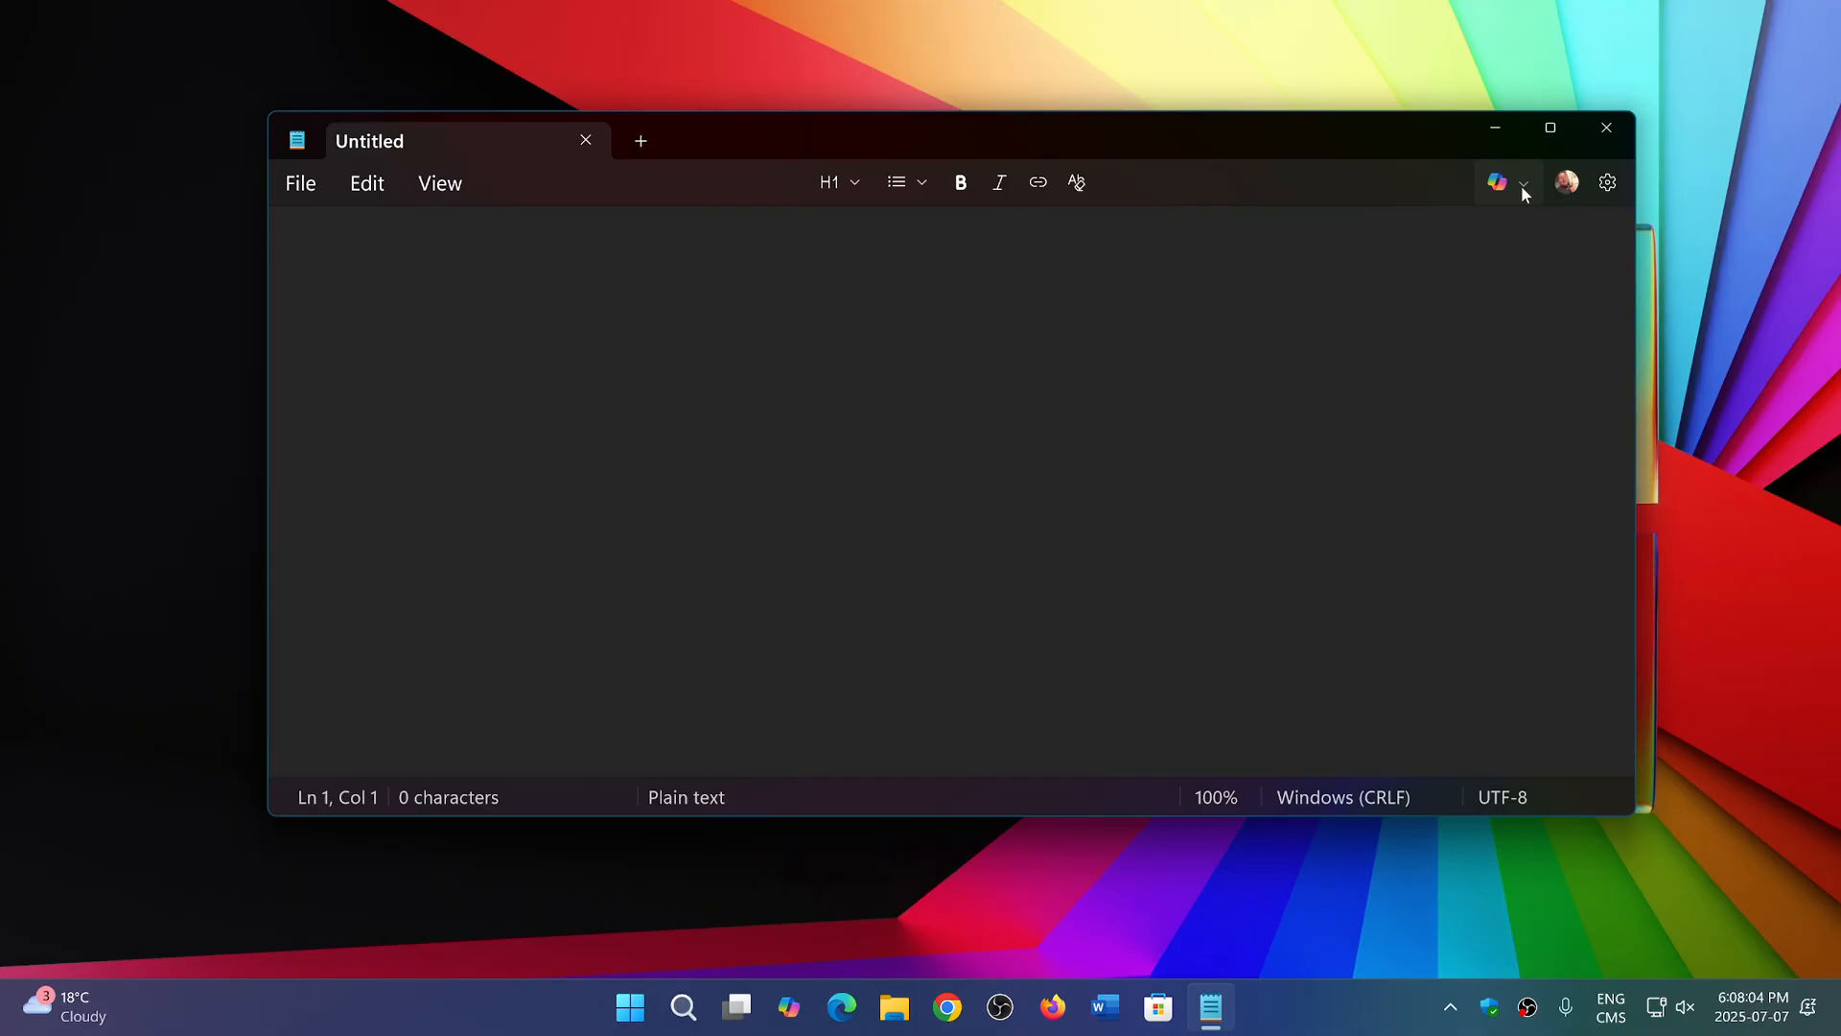
pyautogui.click(1523, 182)
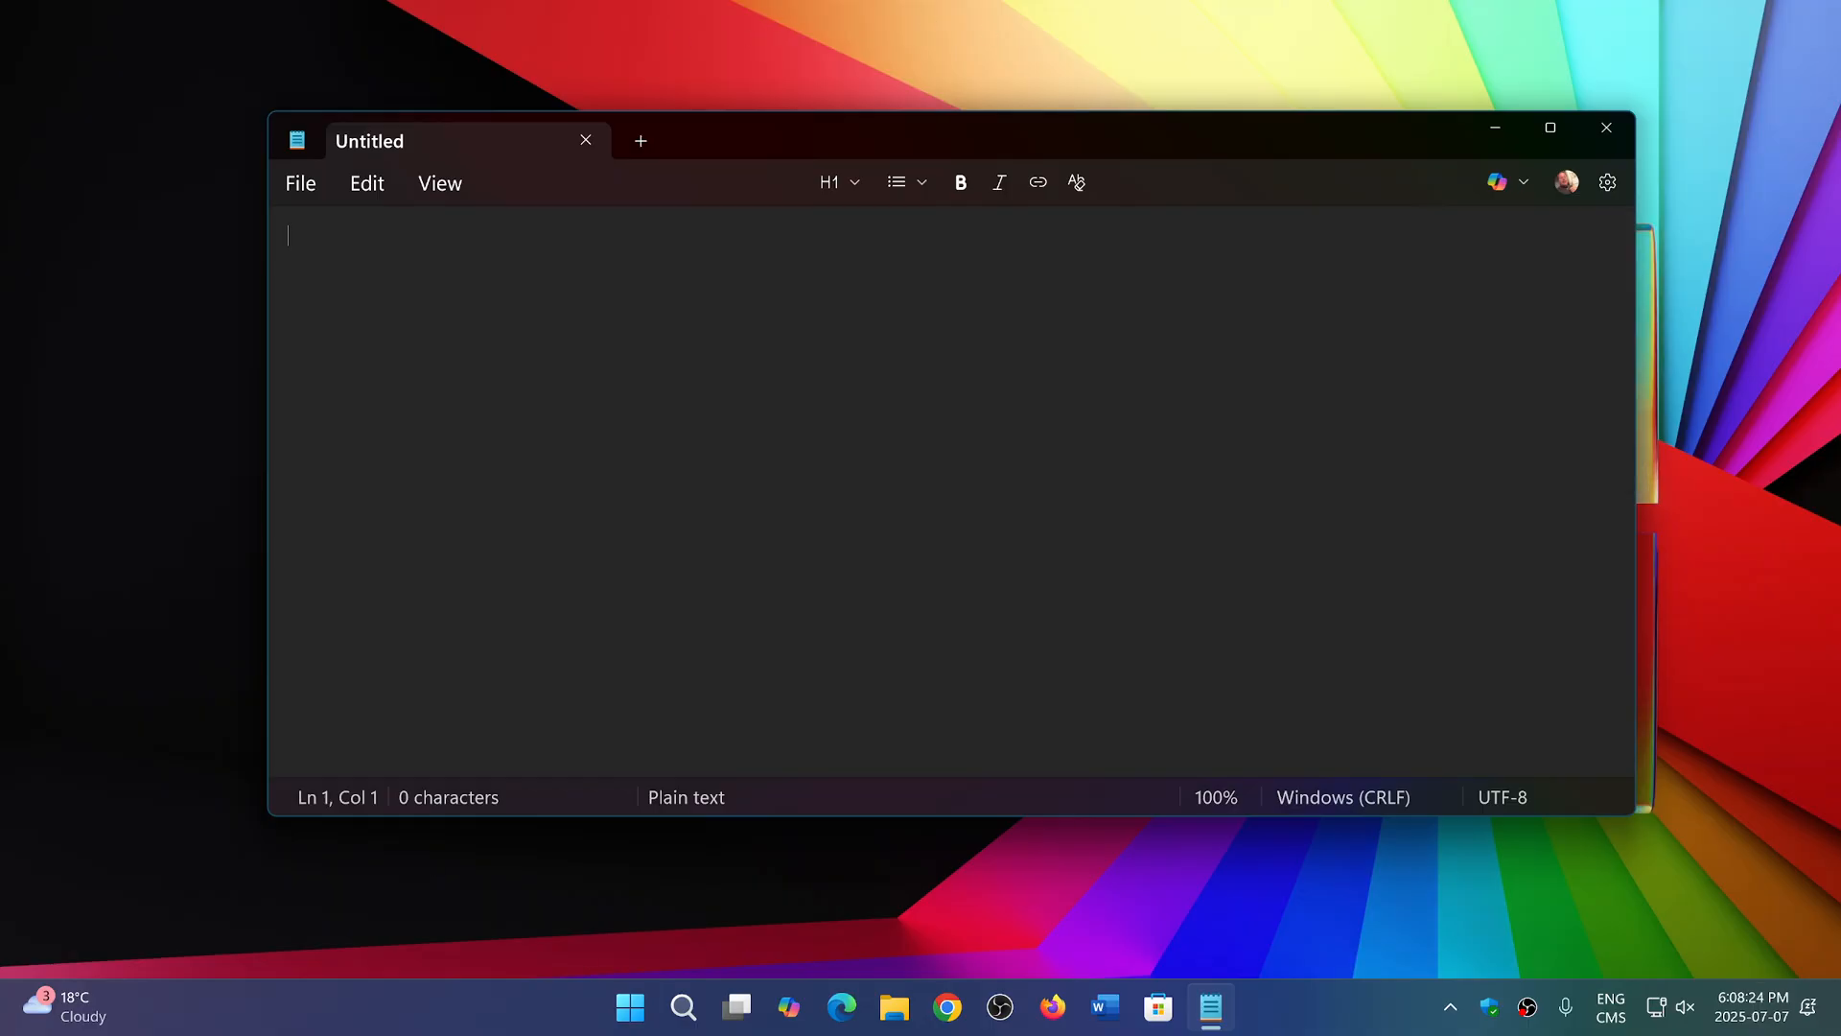
pyautogui.moveTo(1625, 209)
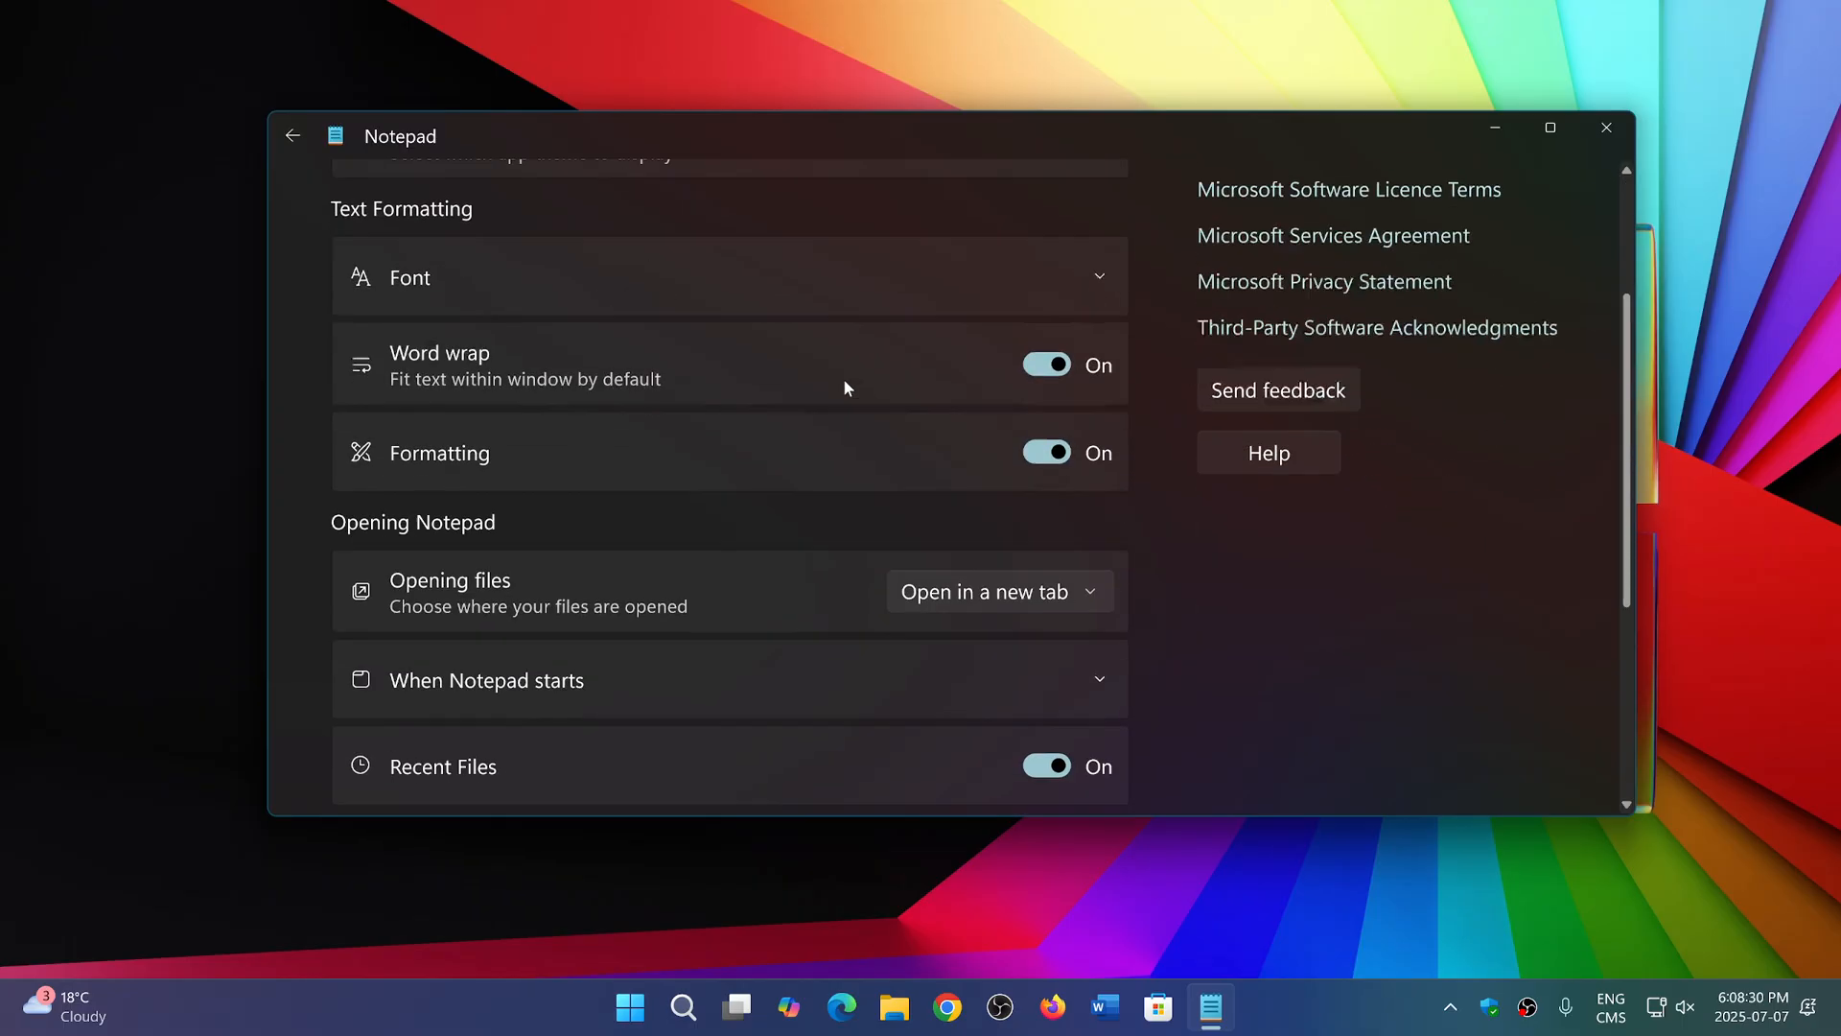
# - Toggle Copilot under AI Features in Notepad settings to Off
pyautogui.scroll(-3)
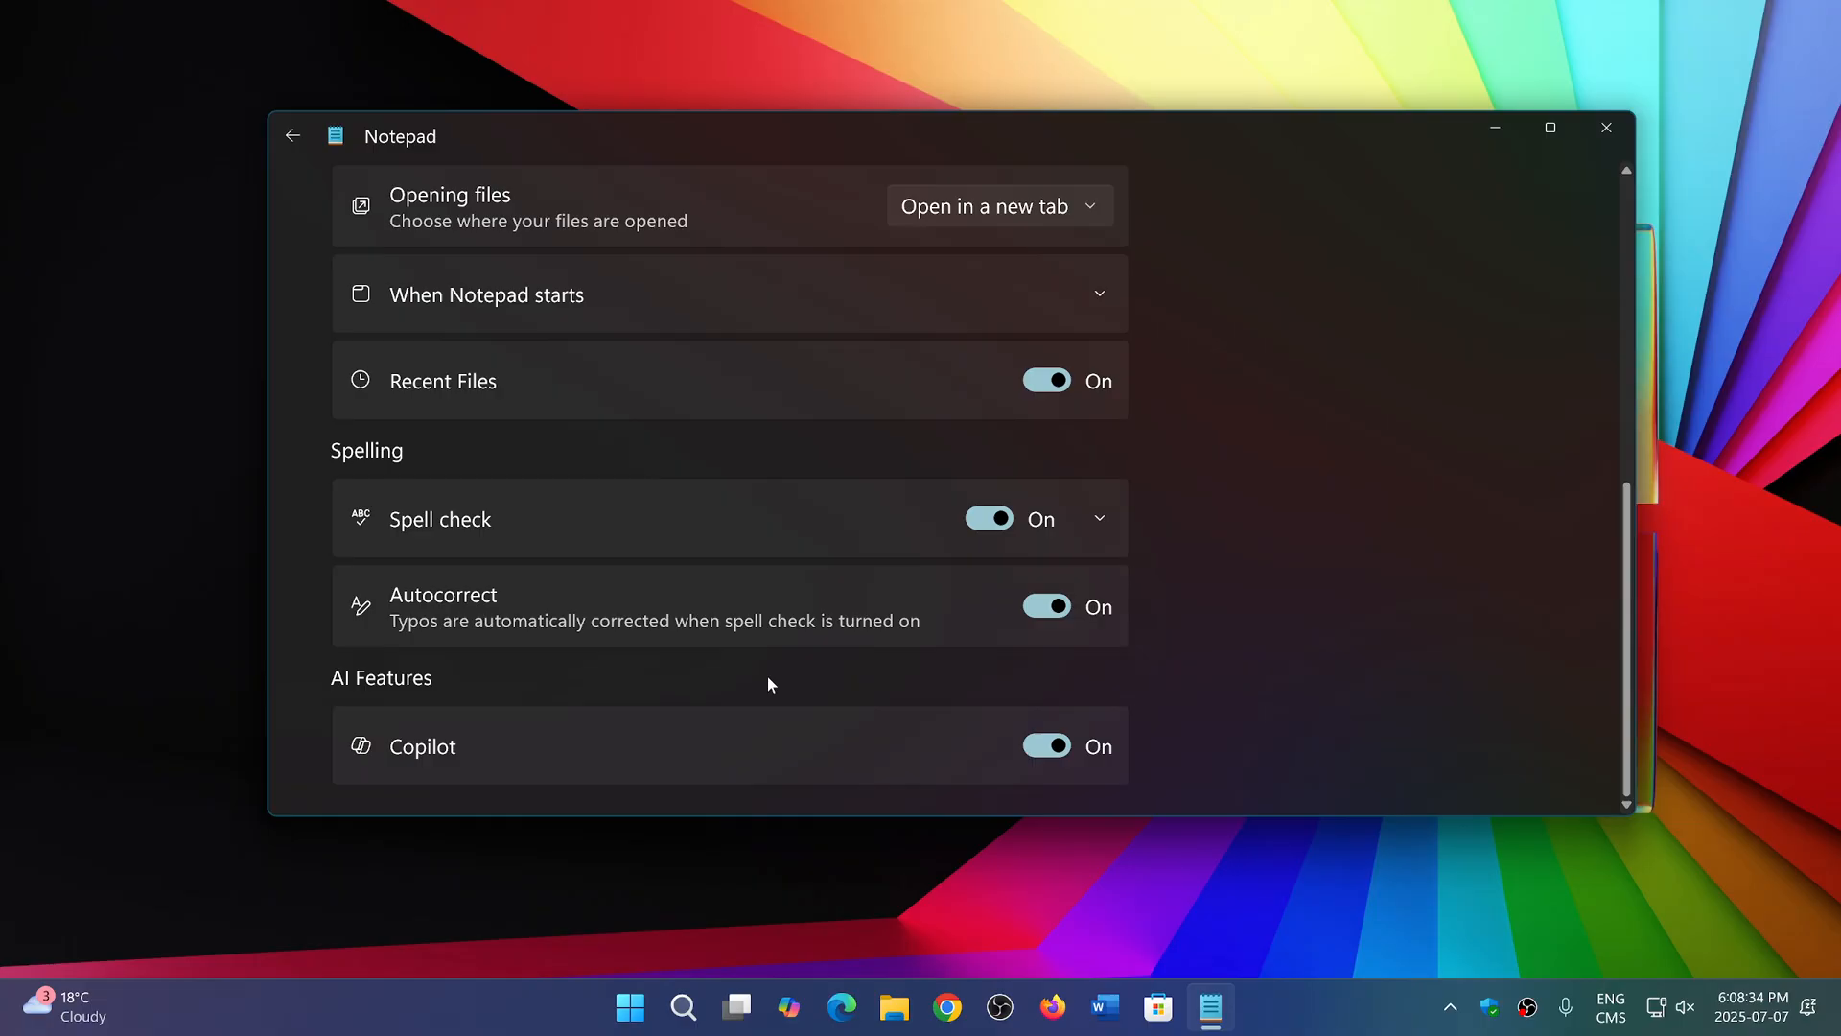
pyautogui.click(1045, 746)
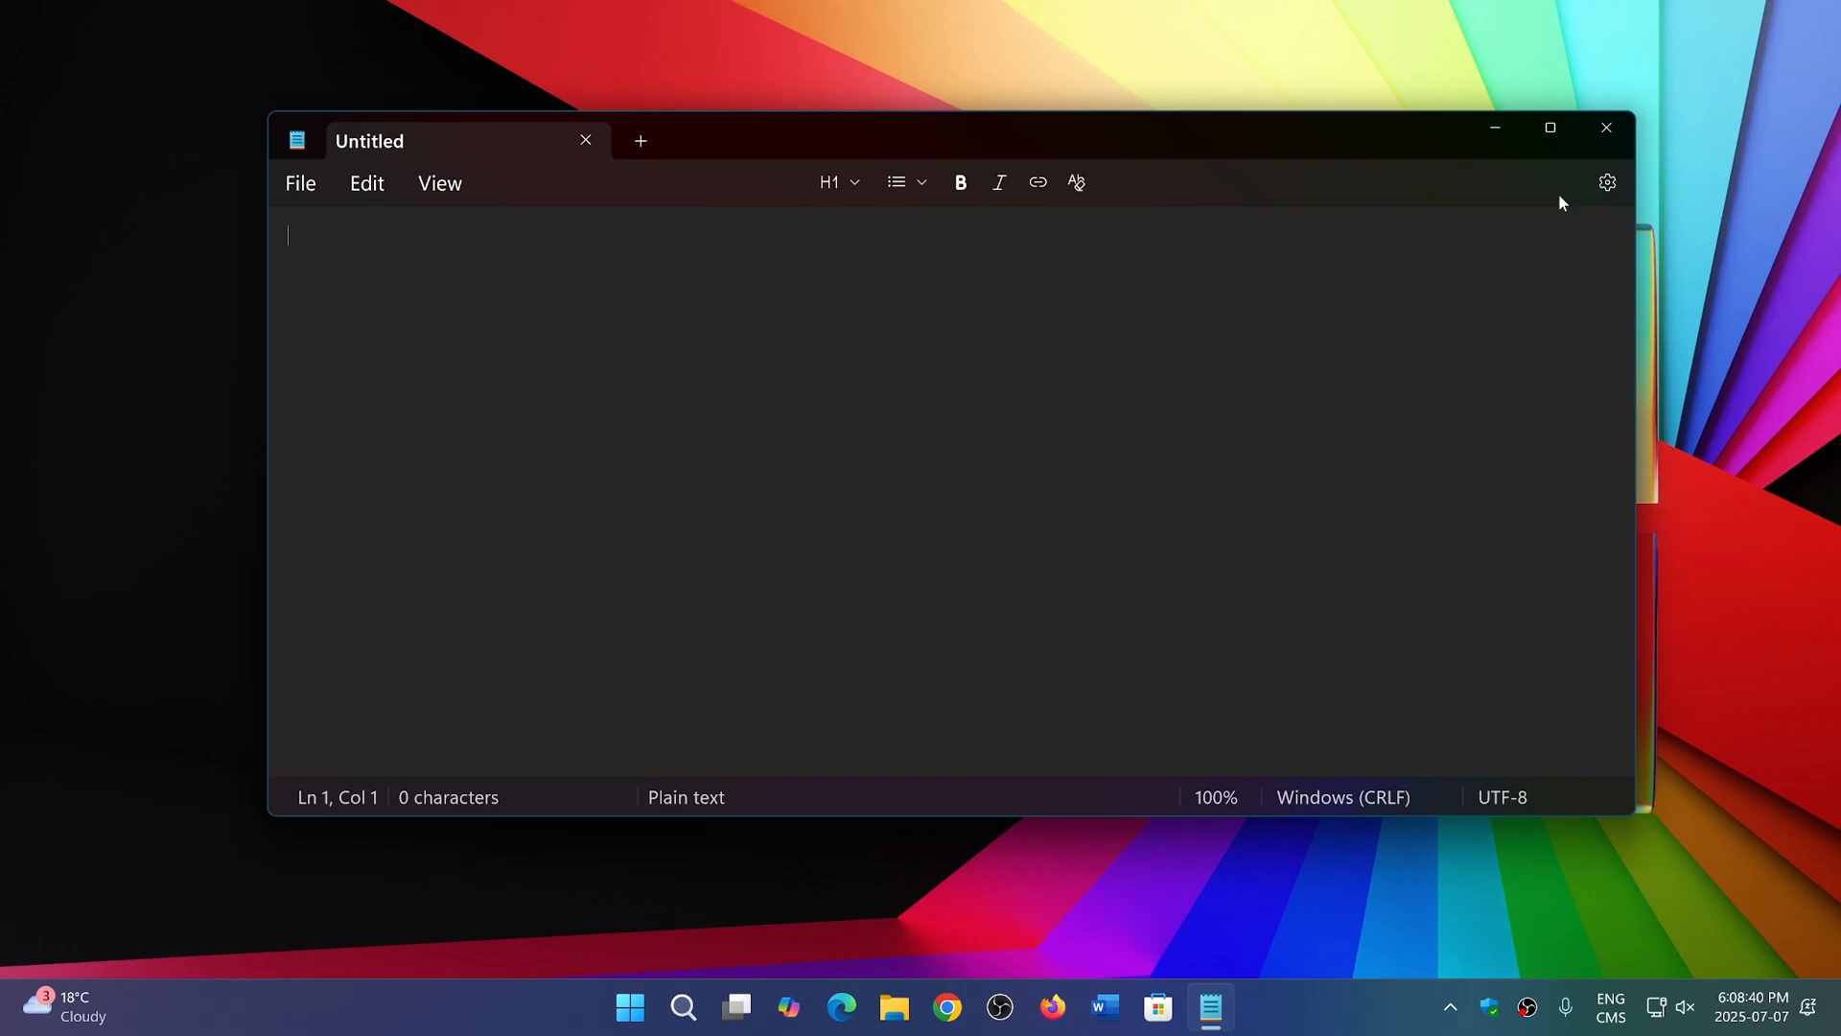
pyautogui.moveTo(1536, 192)
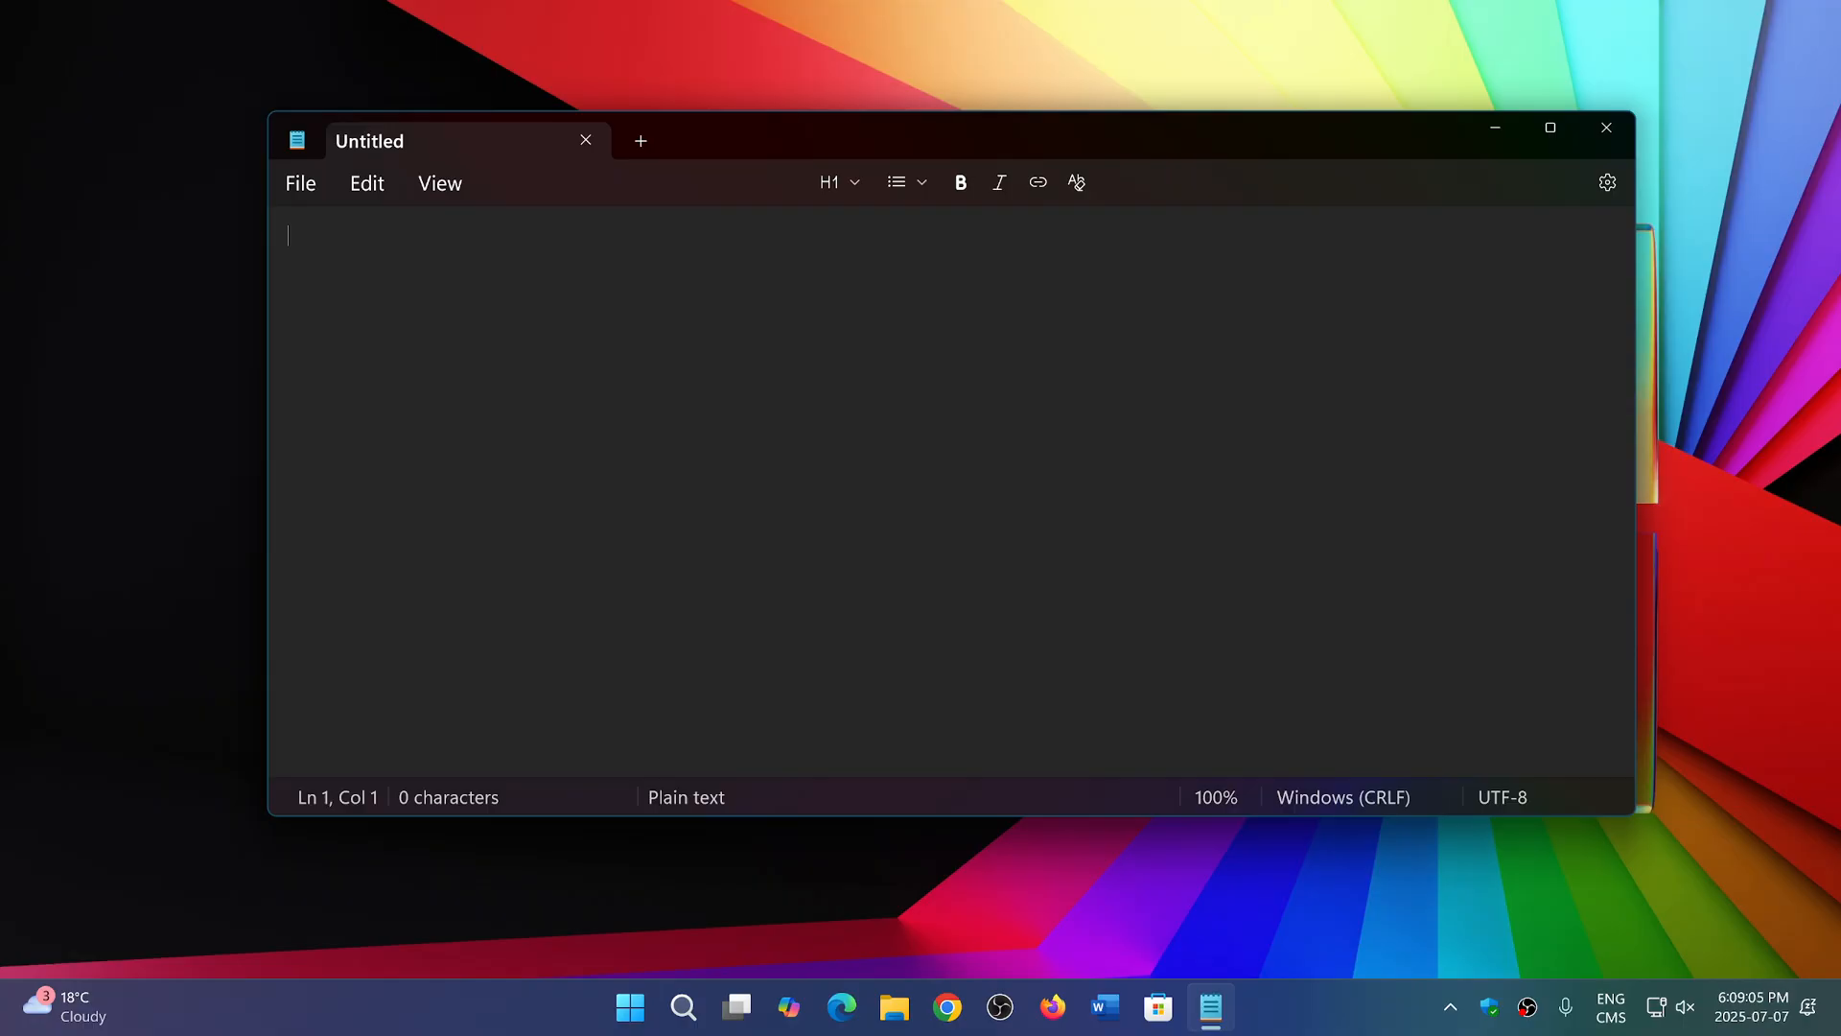
pyautogui.moveTo(1599, 177)
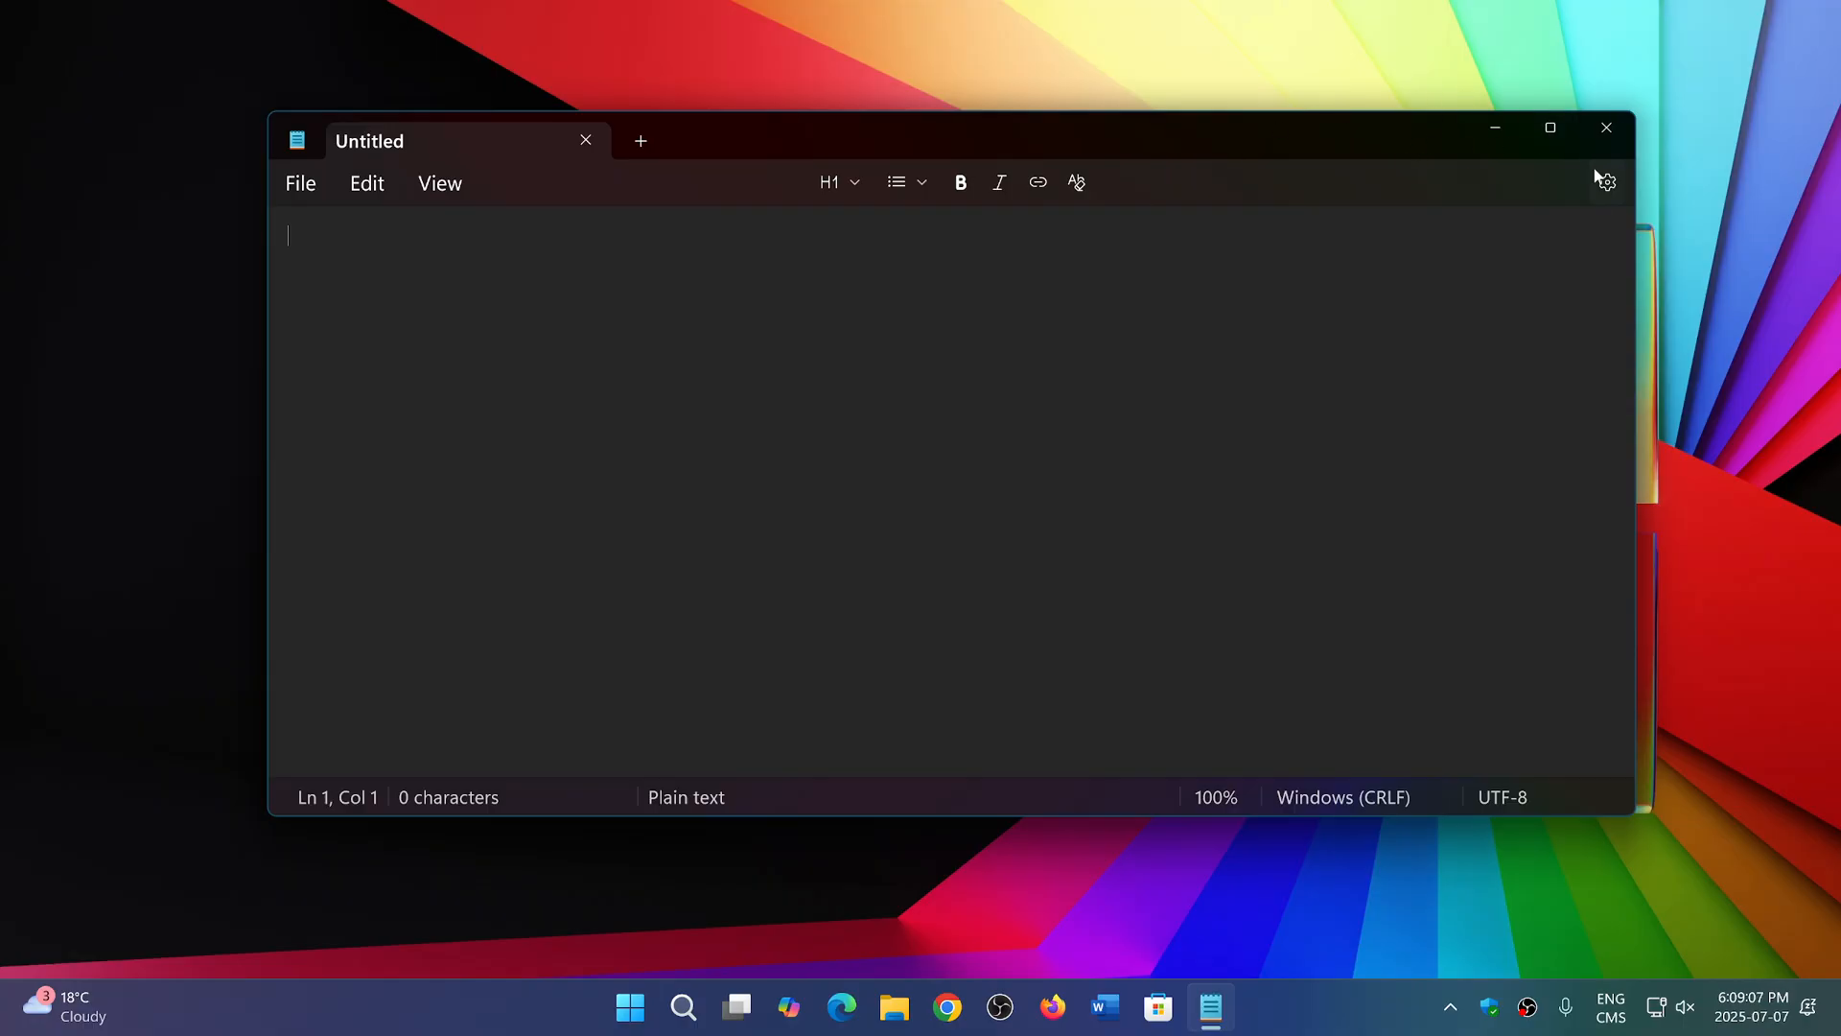
# - Reopen Notepad settings and scroll to AI Features to verify Copilot is Off
pyautogui.click(1604, 181)
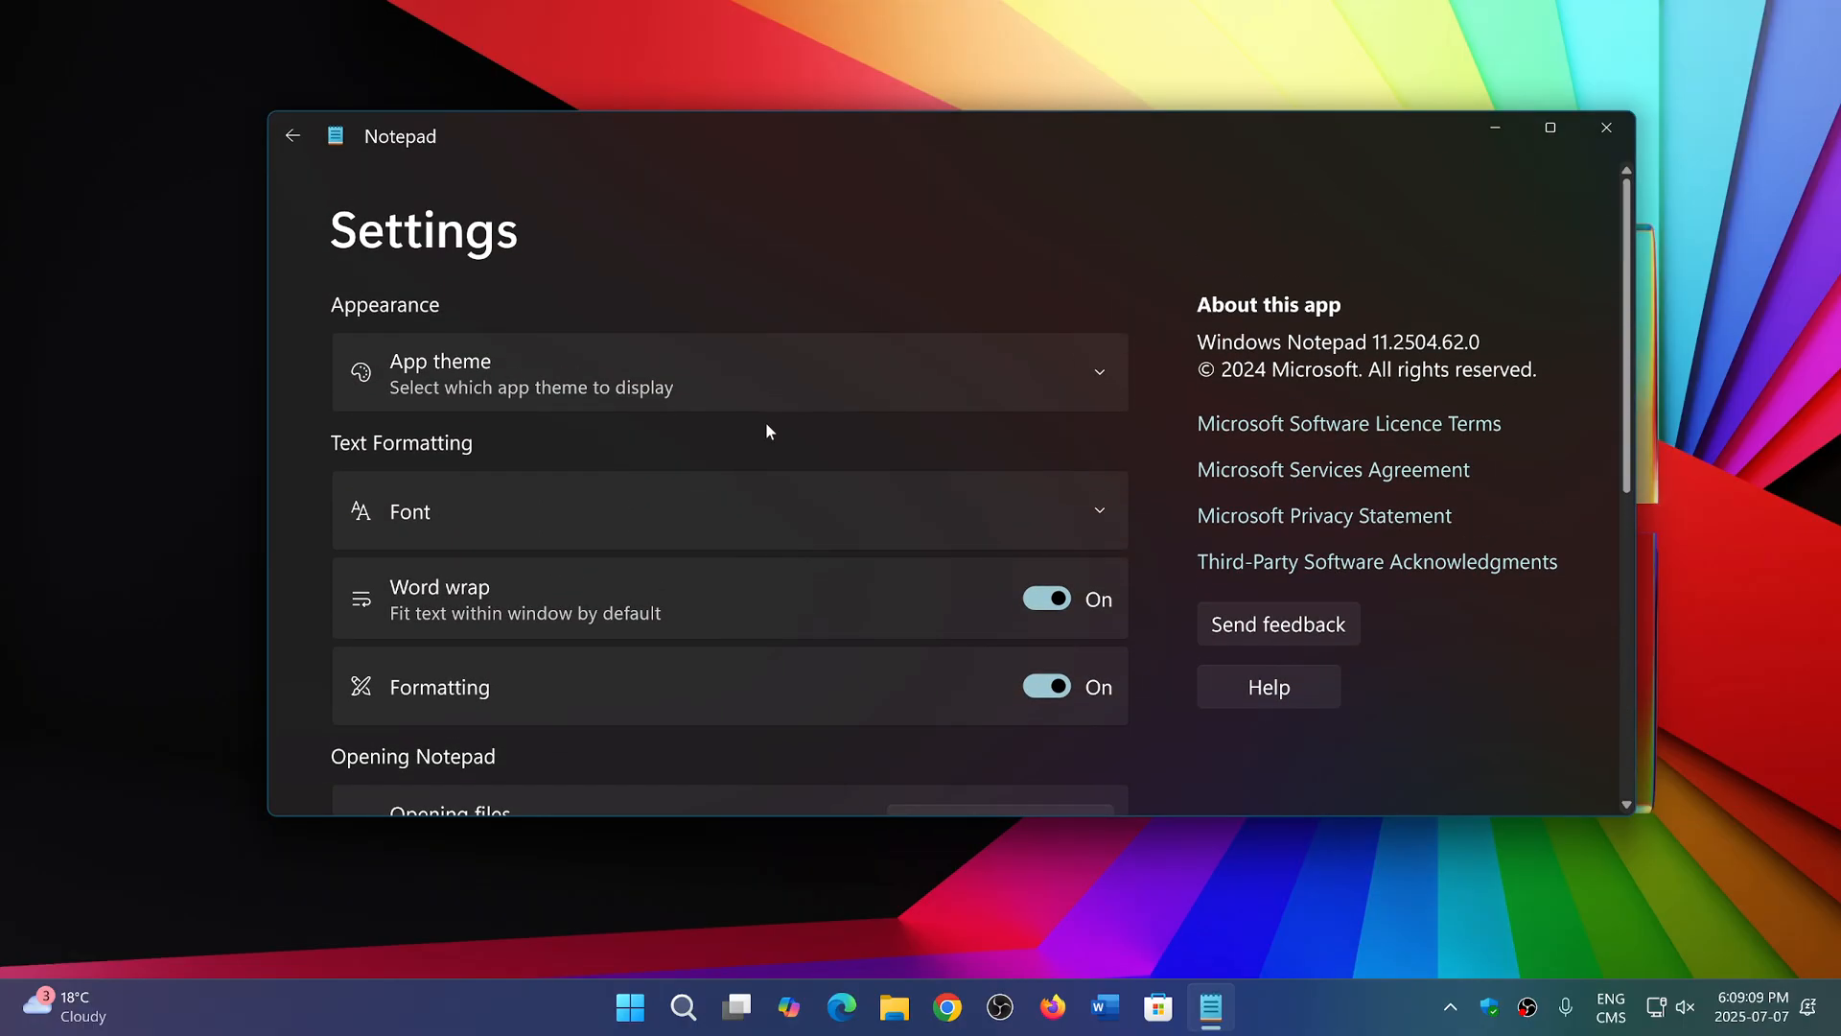
pyautogui.scroll(-3)
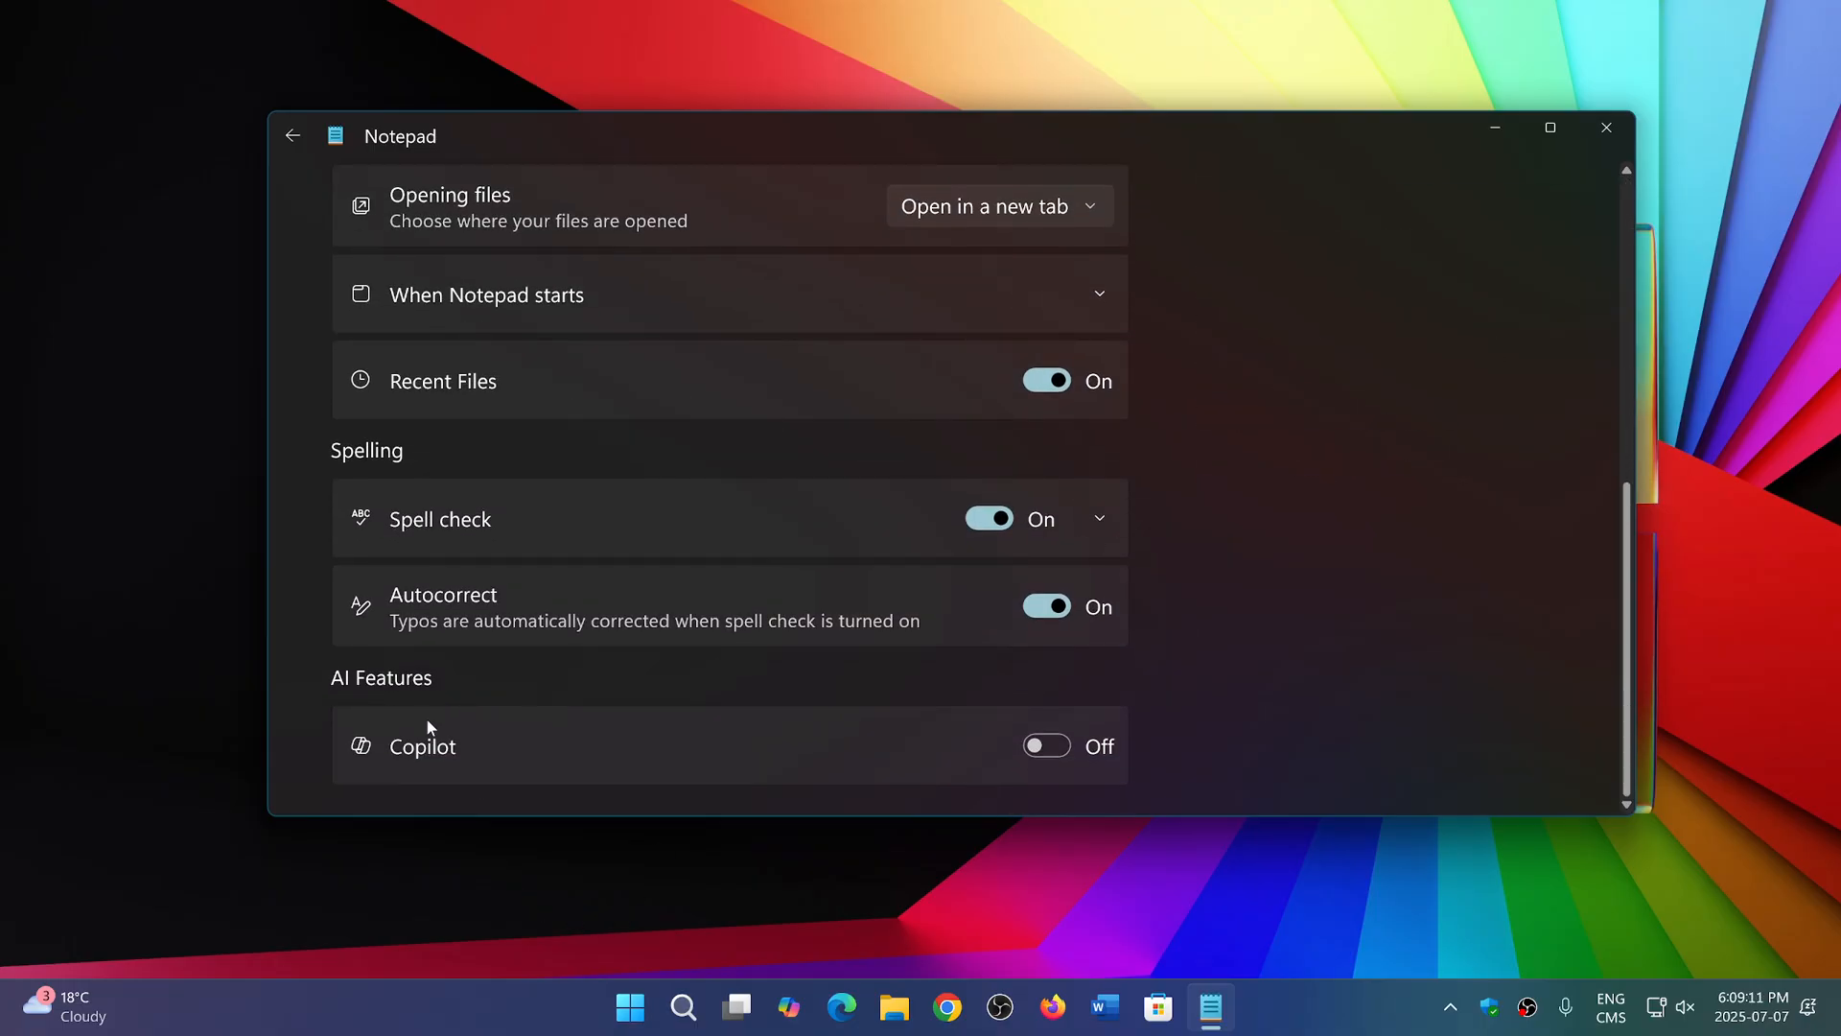